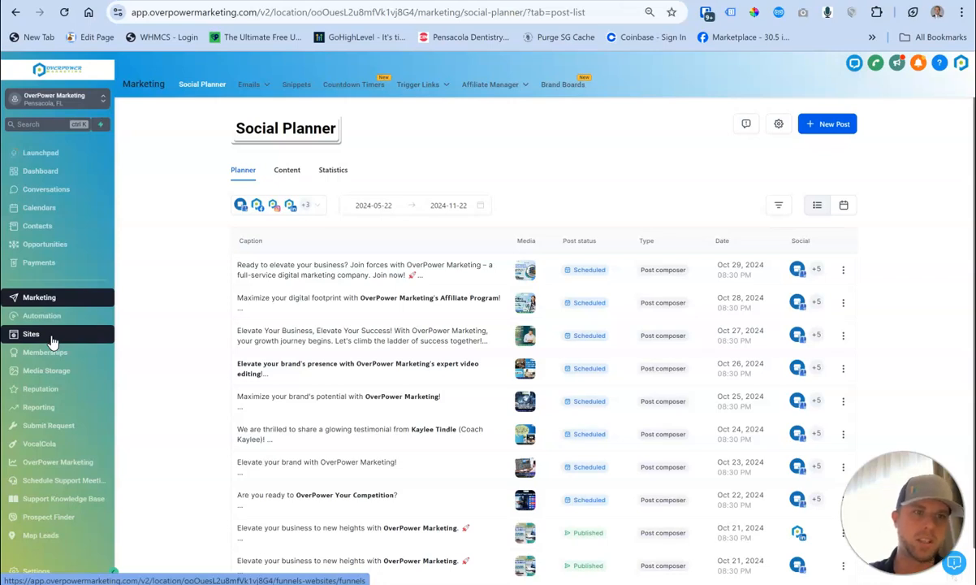
# - Go to Sites and show the QR Codes list
pyautogui.click(30, 334)
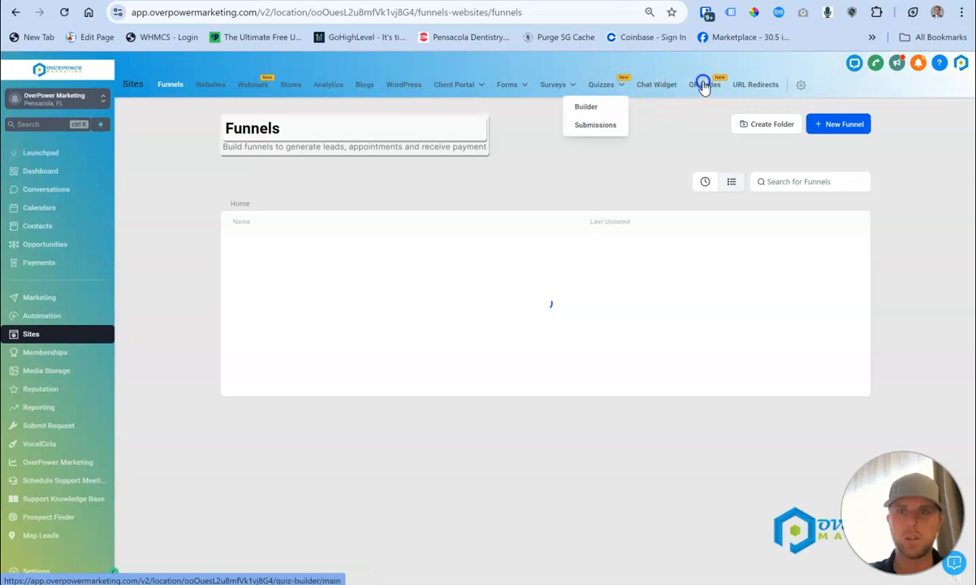
pyautogui.click(705, 85)
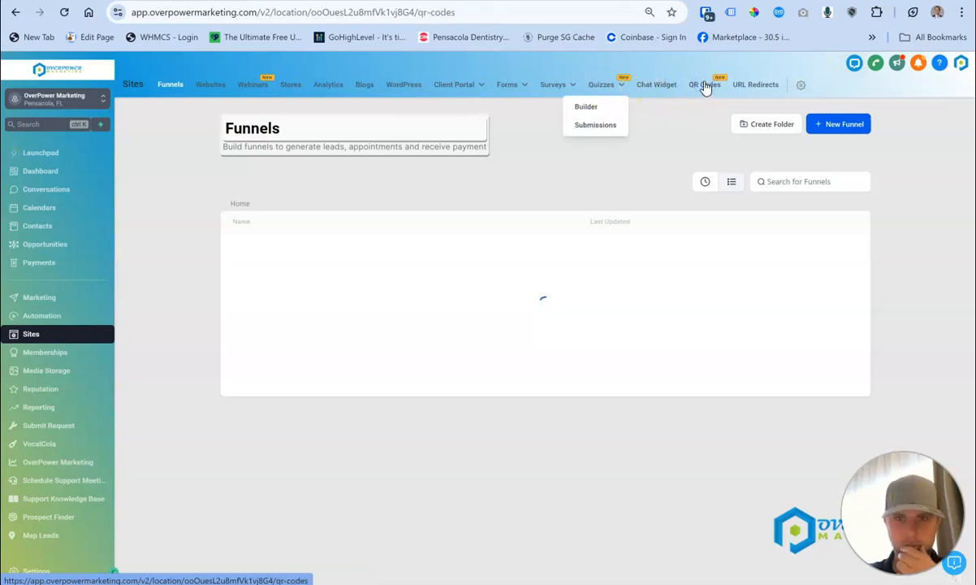
pyautogui.click(705, 85)
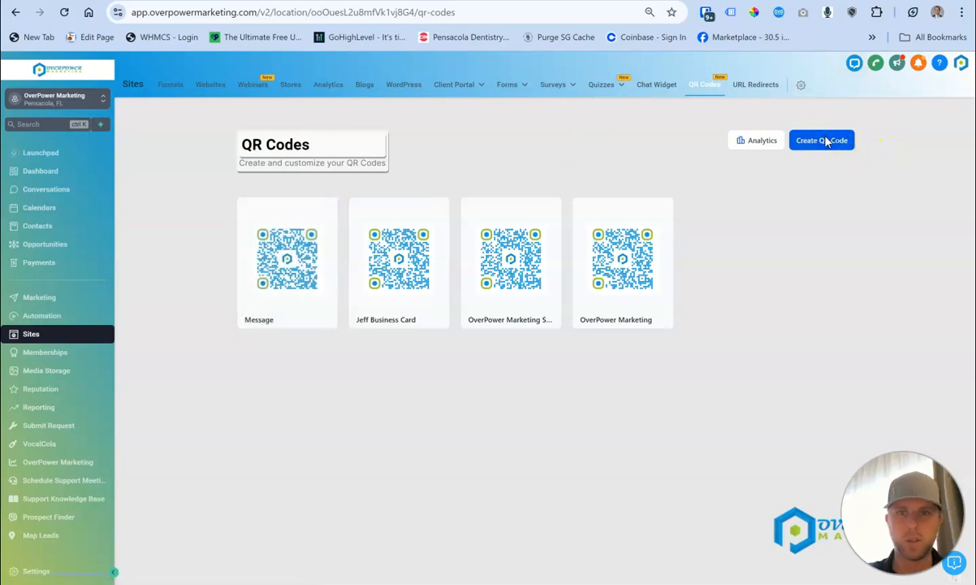
# - Start a new QR code named 'Text Message' of Website type
pyautogui.click(822, 140)
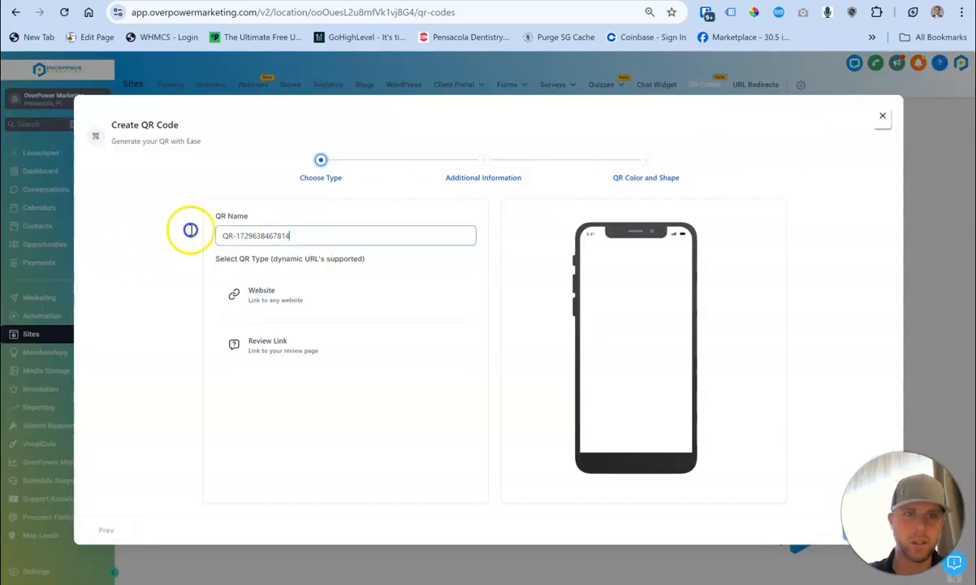
pyautogui.write('Text')
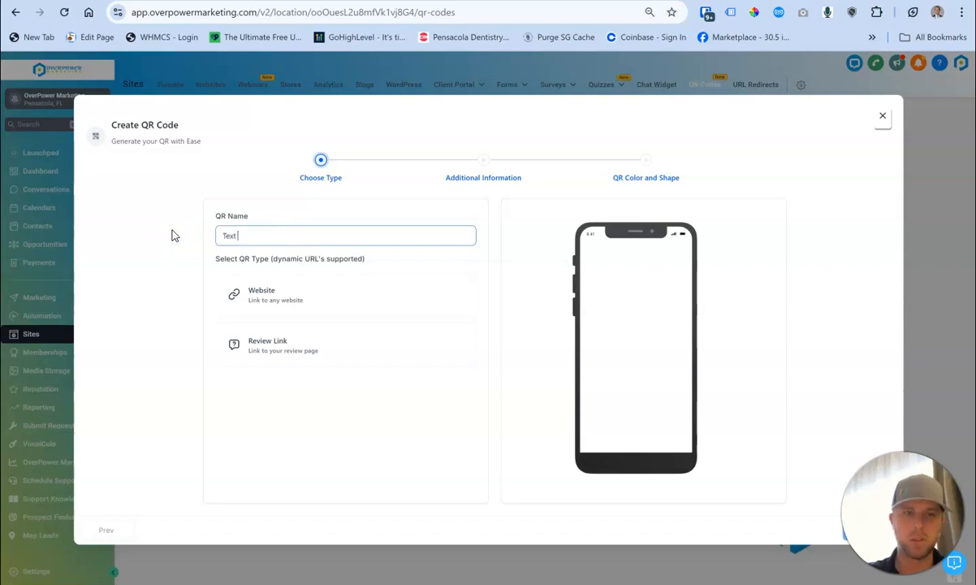
pyautogui.write('Message')
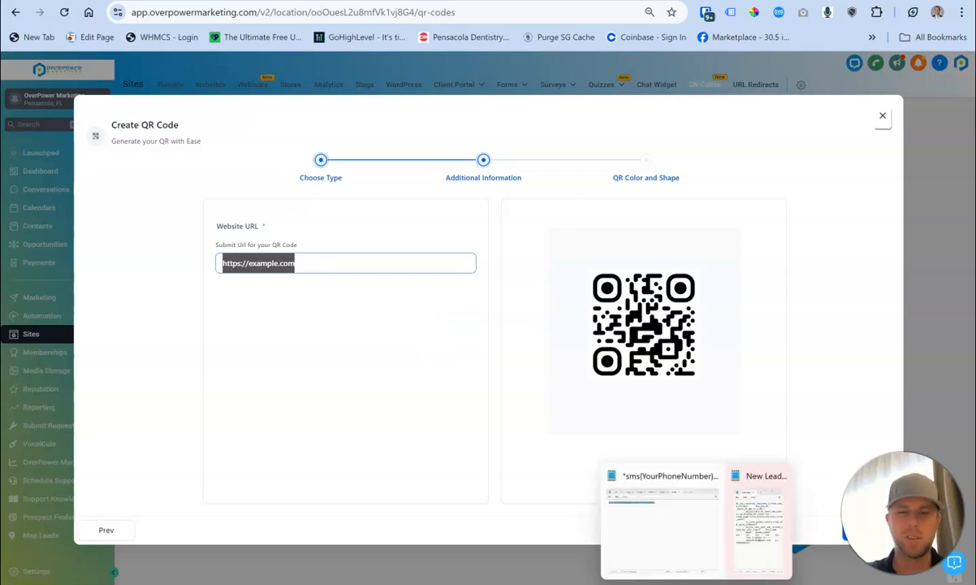
# - Switch to the Notepad notes holding the sms:{YourPhoneNumber}?body={YourMessage} template
pyautogui.click(662, 474)
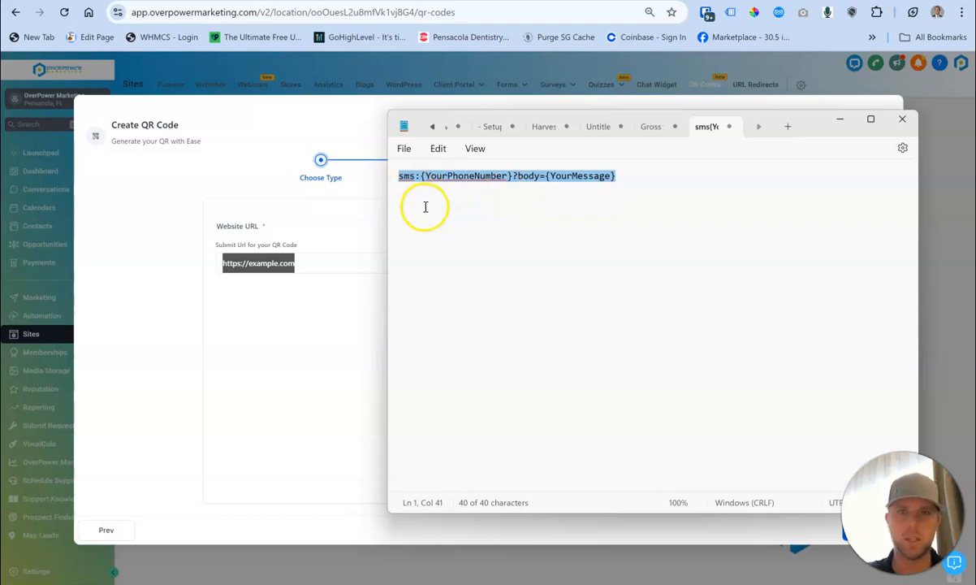
pyautogui.moveTo(479, 176)
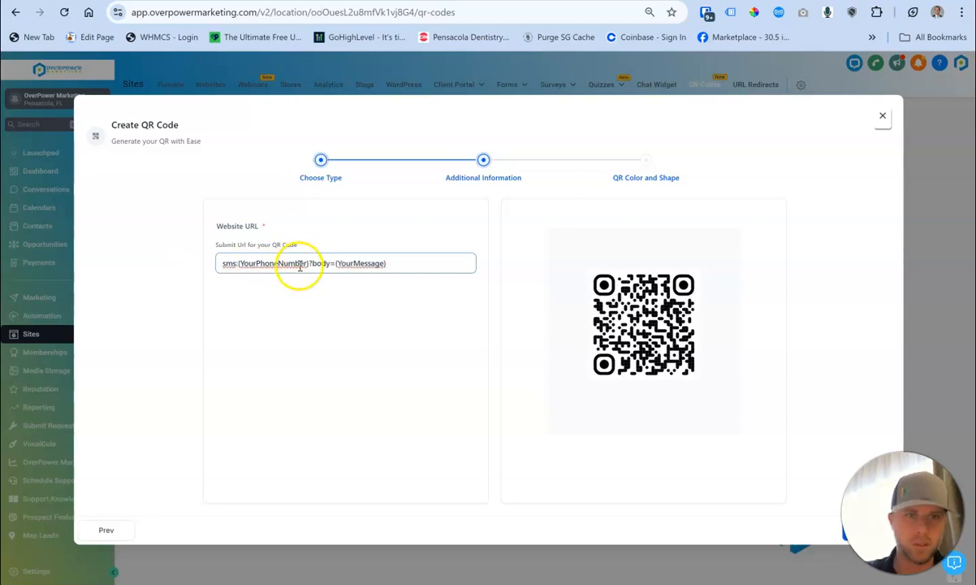
# - Replace the {YourPhoneNumber} placeholder with a real number, then select {YourMessage}
pyautogui.doubleClick(268, 263)
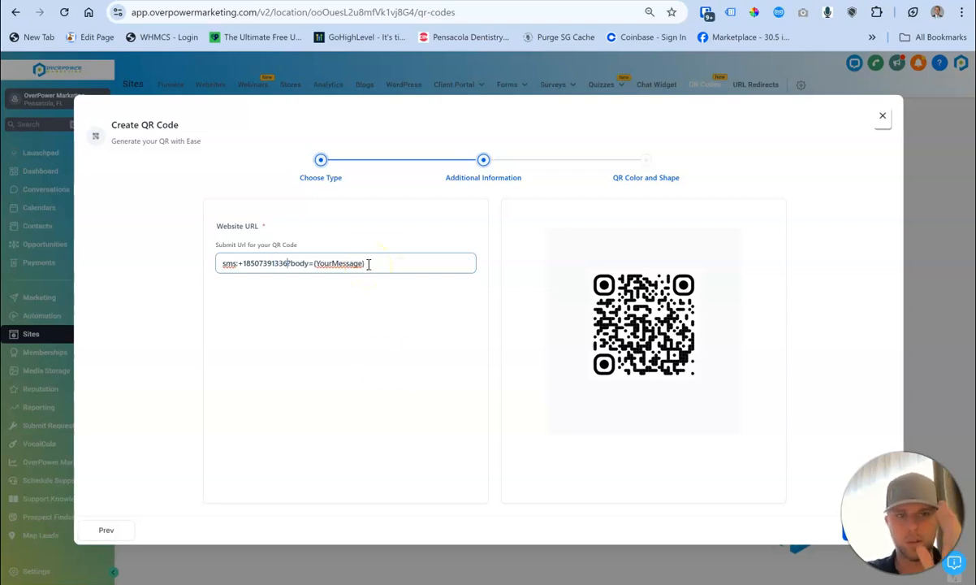
pyautogui.doubleClick(340, 263)
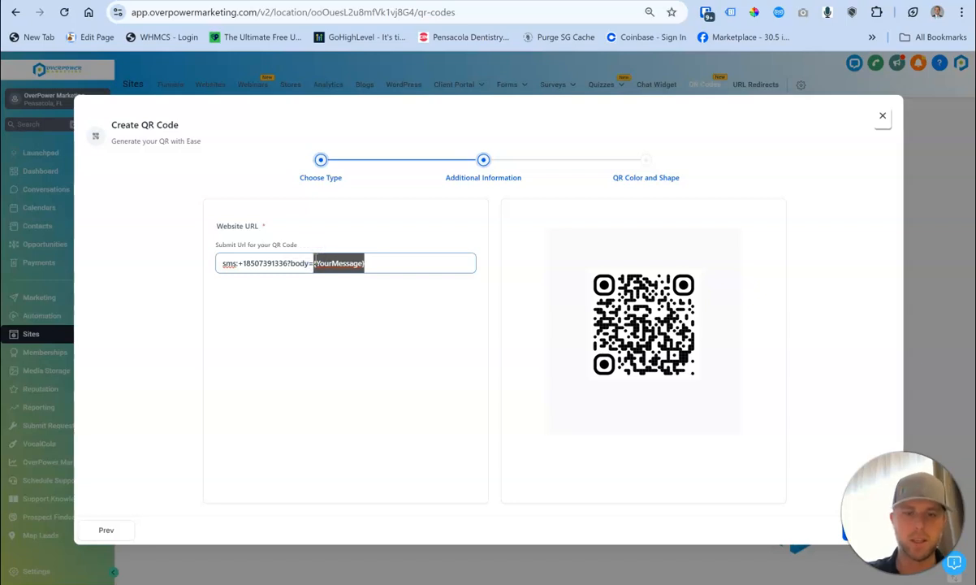
# - Prefill the message 'Hey! It was great seeing you at GHL! Look…' in place of {YourMessage}
pyautogui.write('hey')
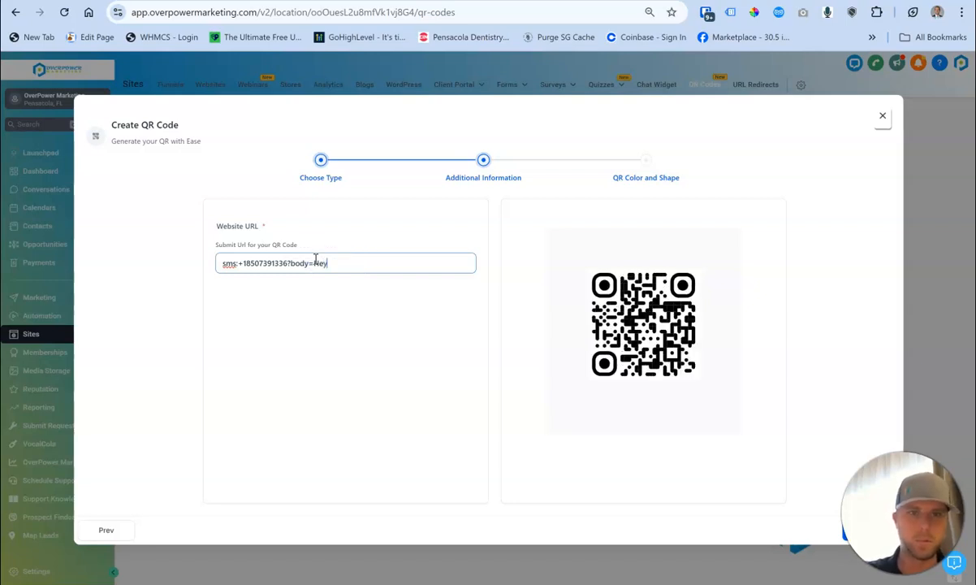
pyautogui.write('! It was great')
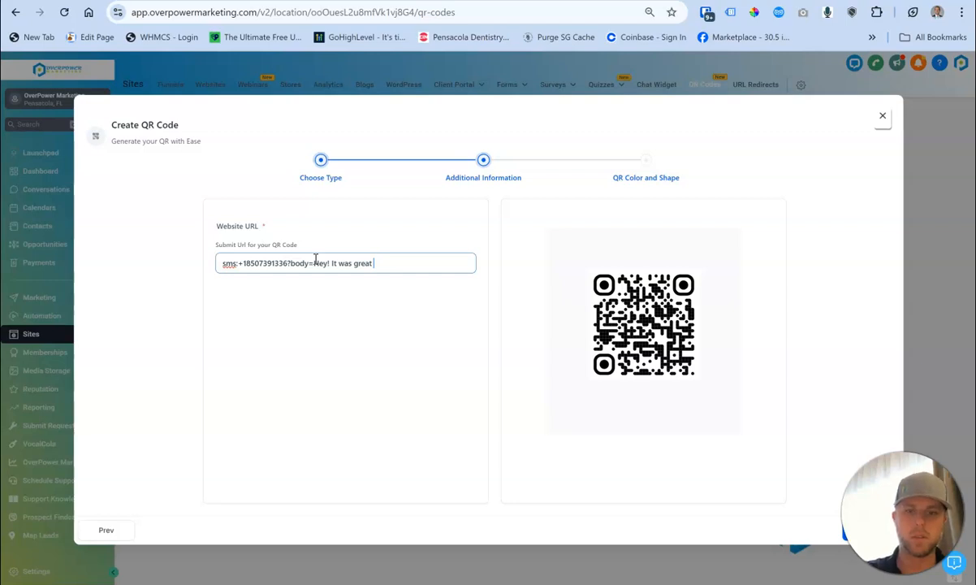
pyautogui.write('seeing you at')
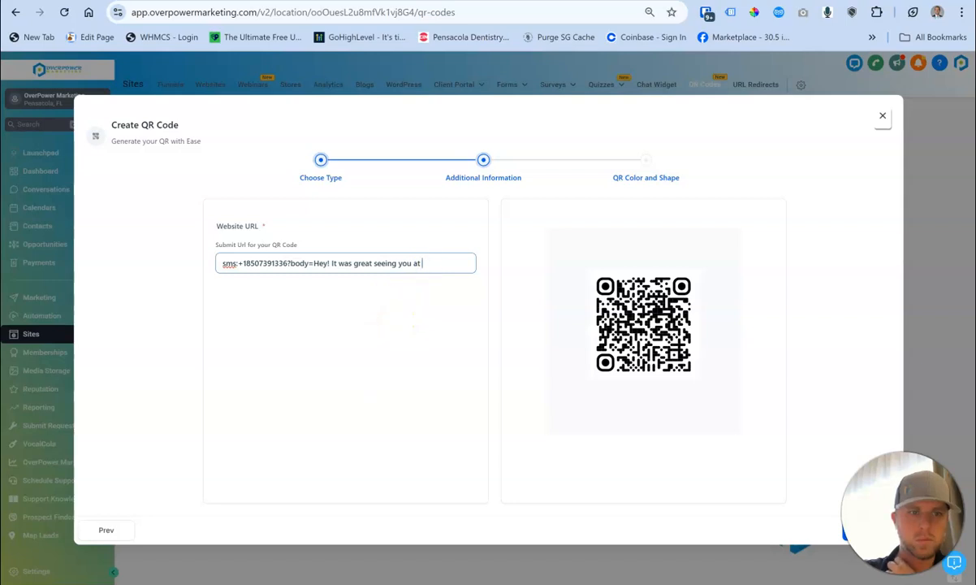
pyautogui.write('GHL! Look')
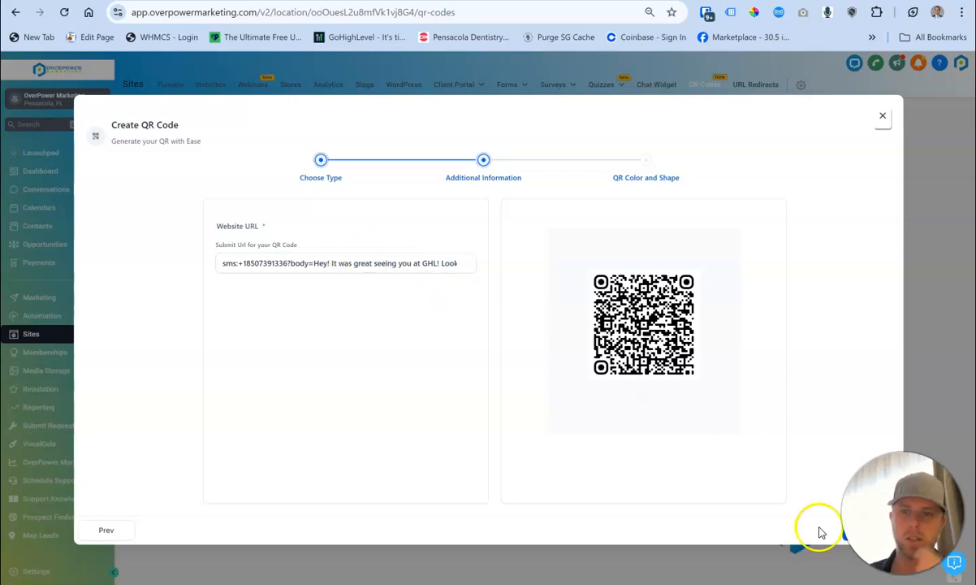
pyautogui.moveTo(844, 543)
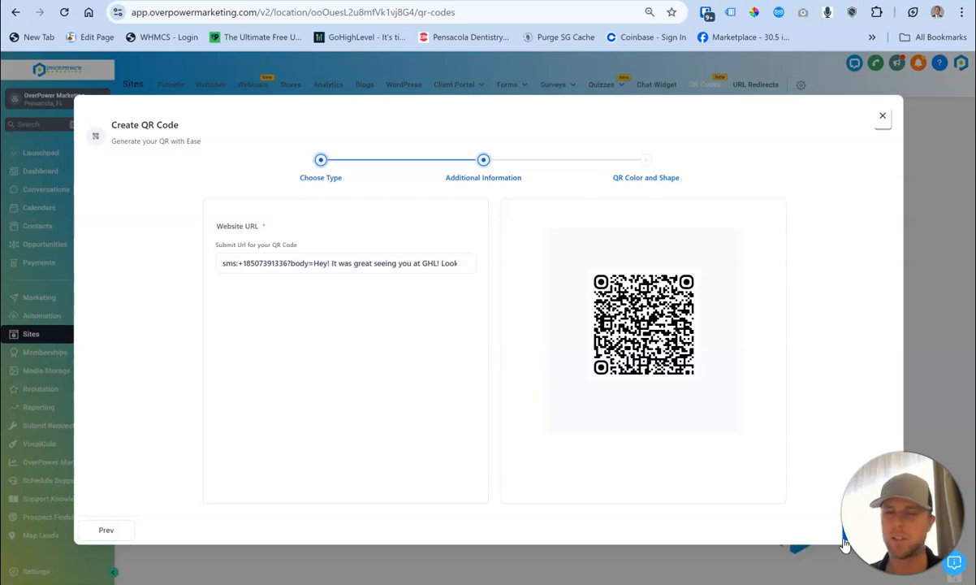
pyautogui.moveTo(721, 539)
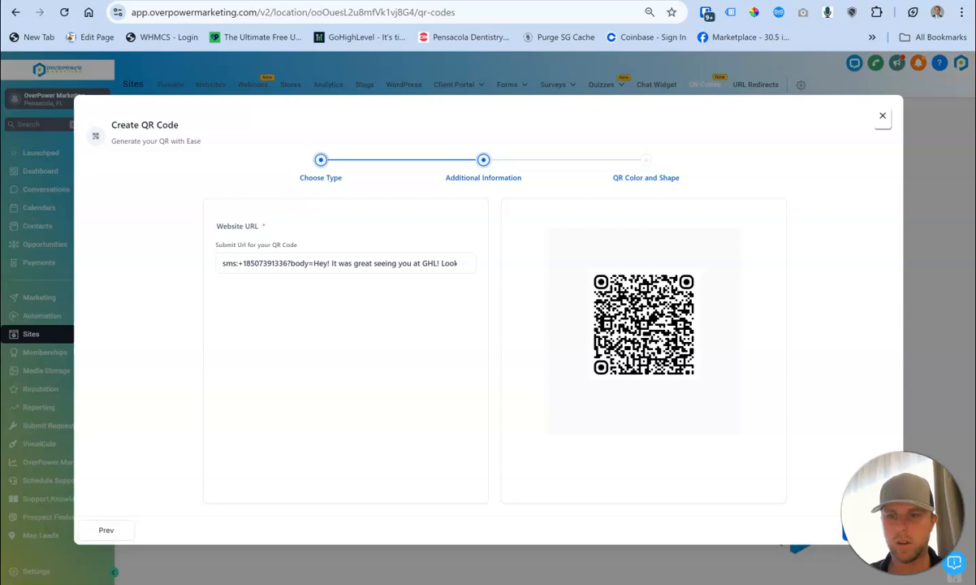
pyautogui.moveTo(843, 538)
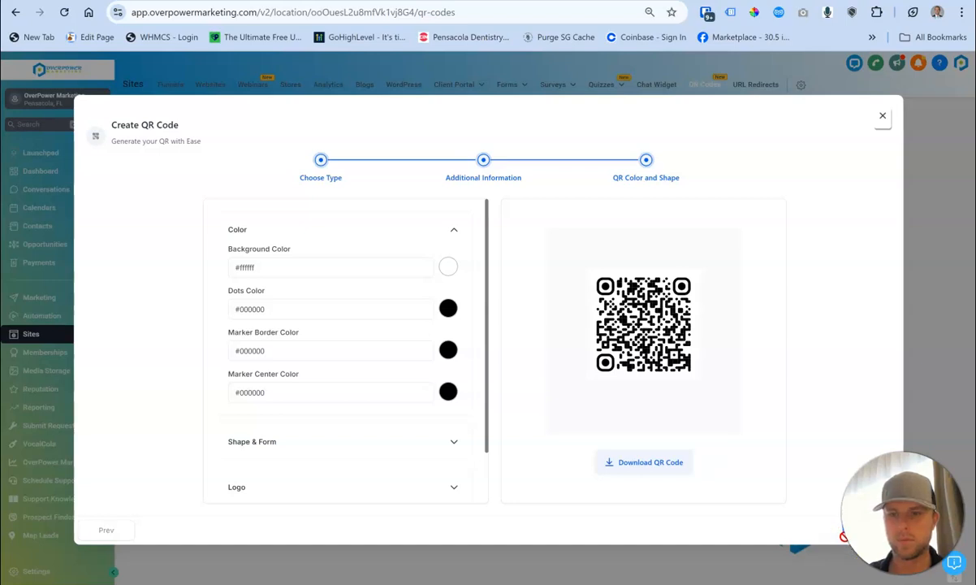
pyautogui.moveTo(614, 385)
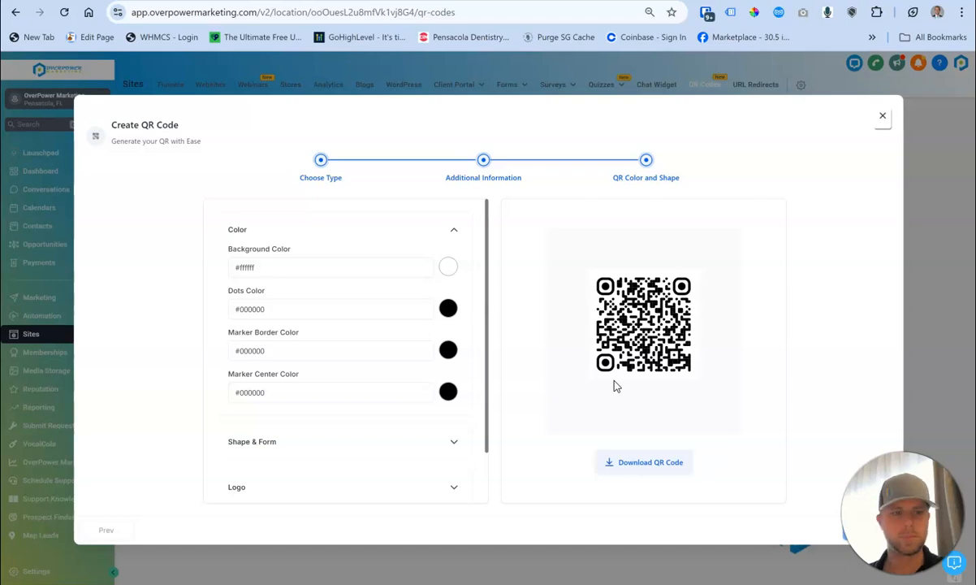
# - Save the 'Text Message Lead' QR code and show its card options in the list
pyautogui.click(883, 116)
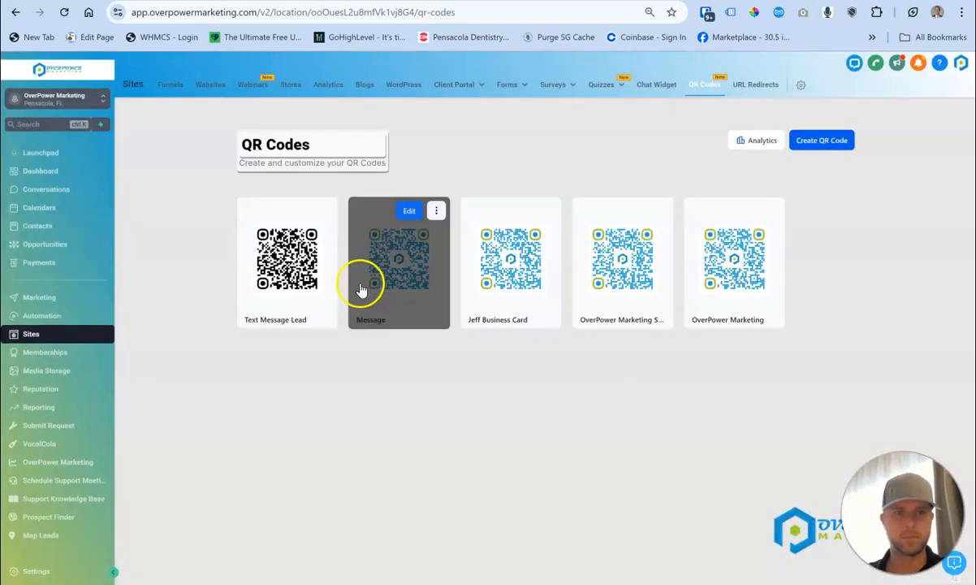
pyautogui.click(325, 211)
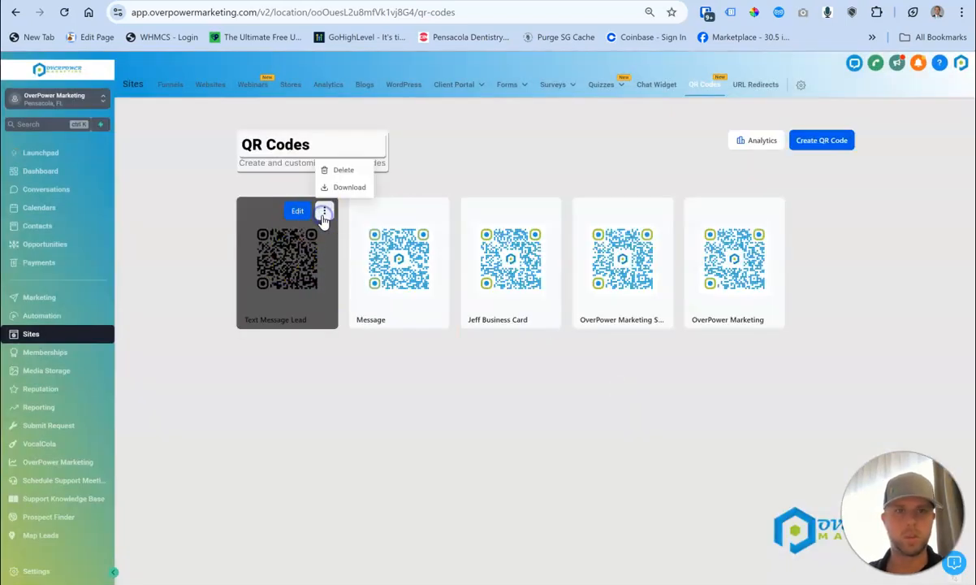